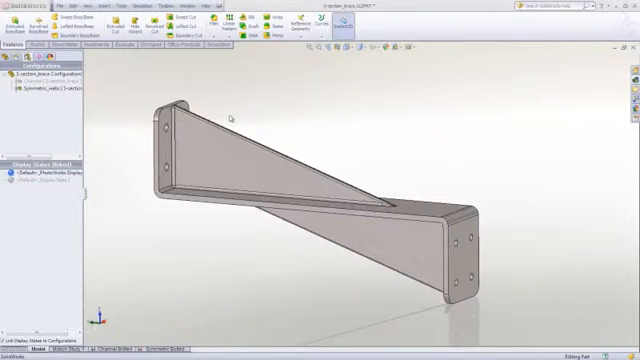
{"action": "mouse_move", "coordinate": [207, 107]}
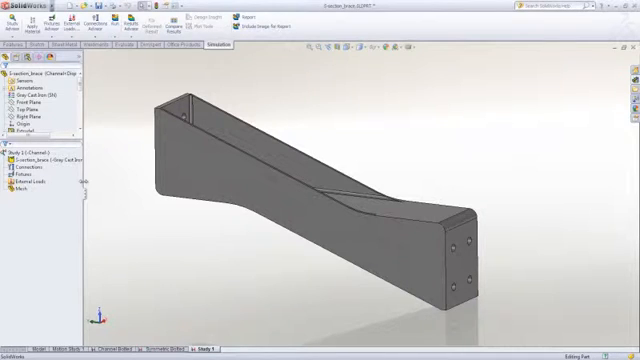
- Add a Fixed Geometry fixture to Study 1 from the Fixtures context menu
{"action": "right_click", "coordinate": [23, 178]}
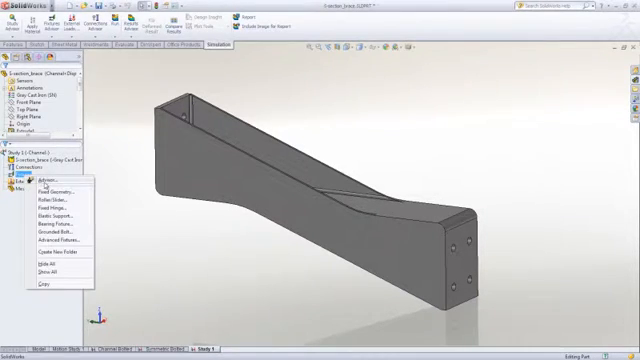
{"action": "left_click", "coordinate": [60, 189]}
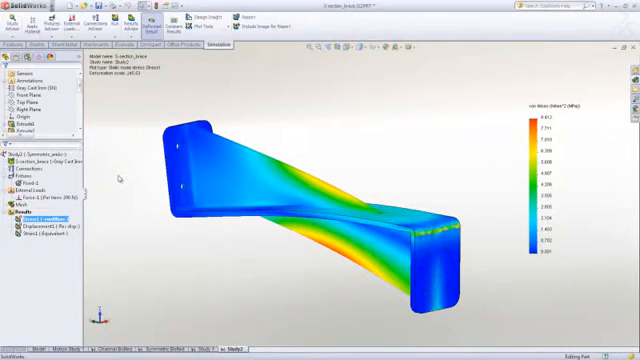
{"action": "mouse_move", "coordinate": [541, 124]}
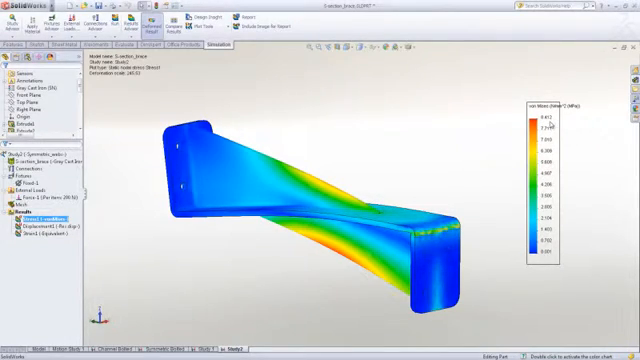
{"action": "mouse_move", "coordinate": [204, 273]}
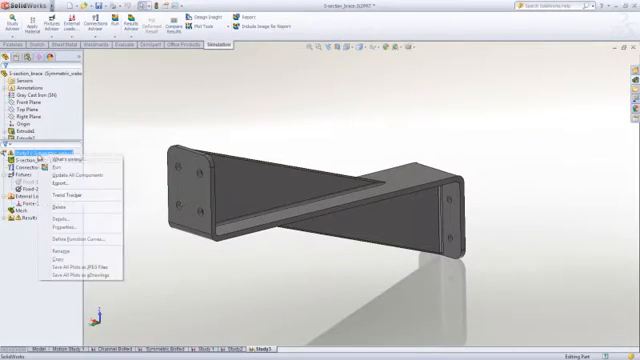
- Run the Study3 analysis with two fixtures and the 200 N force
{"action": "left_click", "coordinate": [45, 160]}
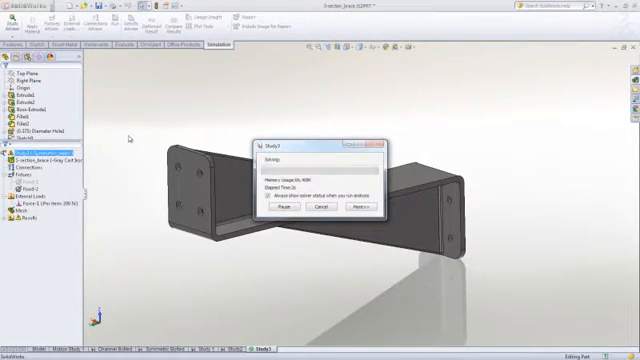